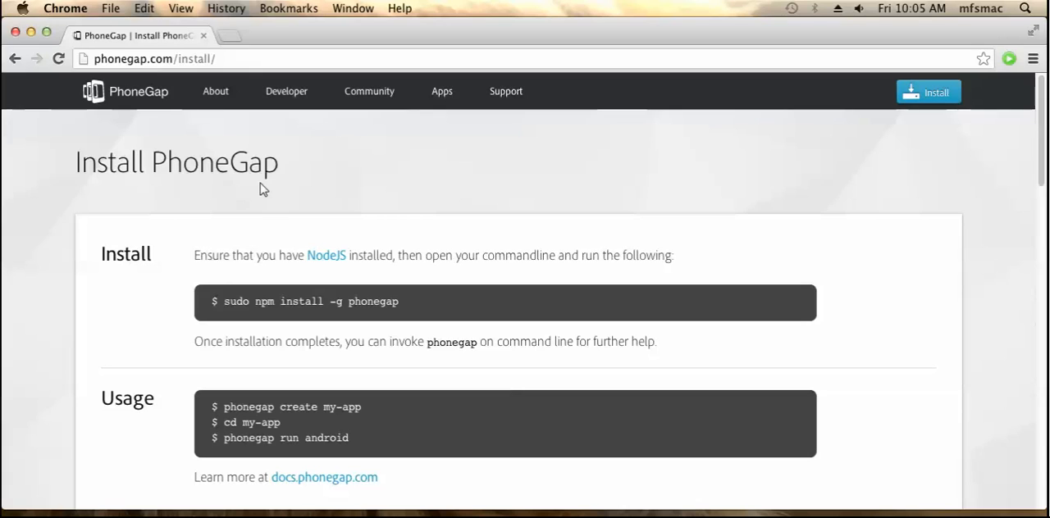
{"action": "mouse_move", "coordinate": [285, 74]}
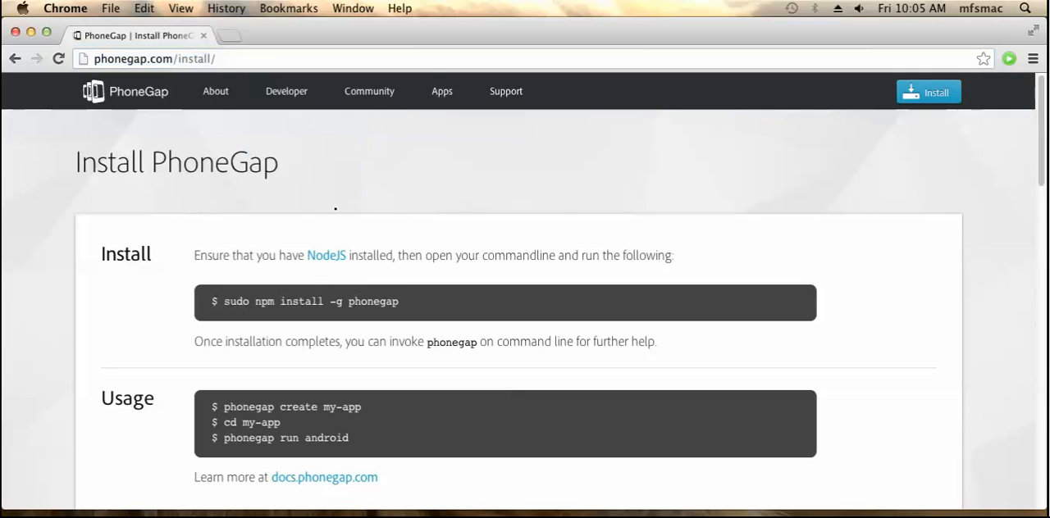
Scroll through the PhoneGap install page showing the npm install and usage commands.
{"action": "scroll", "scroll_direction": "down", "scroll_amount": 3}
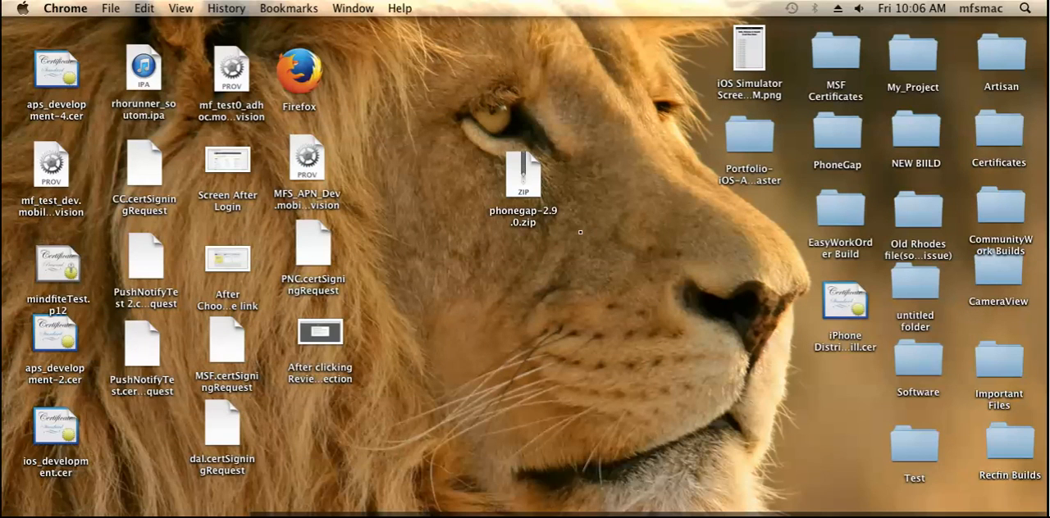
Extract phonegap-2.9.0.zip on the desktop and move the folder to a clear spot.
{"action": "left_click", "coordinate": [522, 174]}
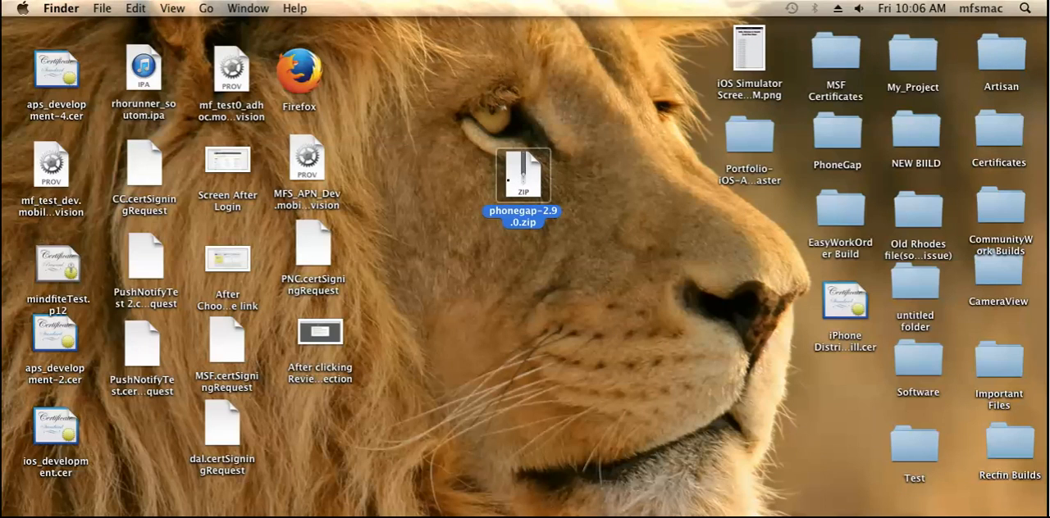
{"action": "double_click", "coordinate": [522, 173]}
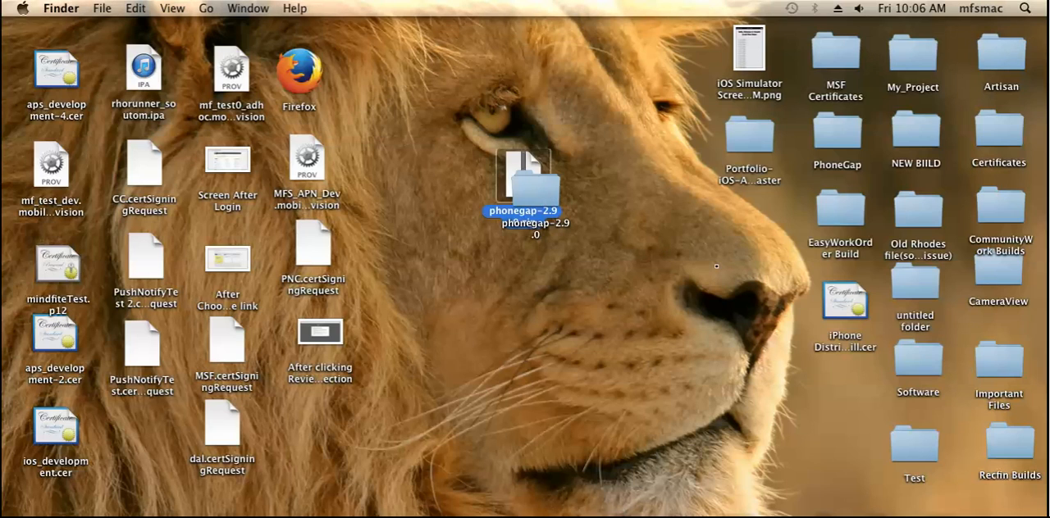
{"action": "left_click_drag", "start_coordinate": [533, 184], "coordinate": [636, 246]}
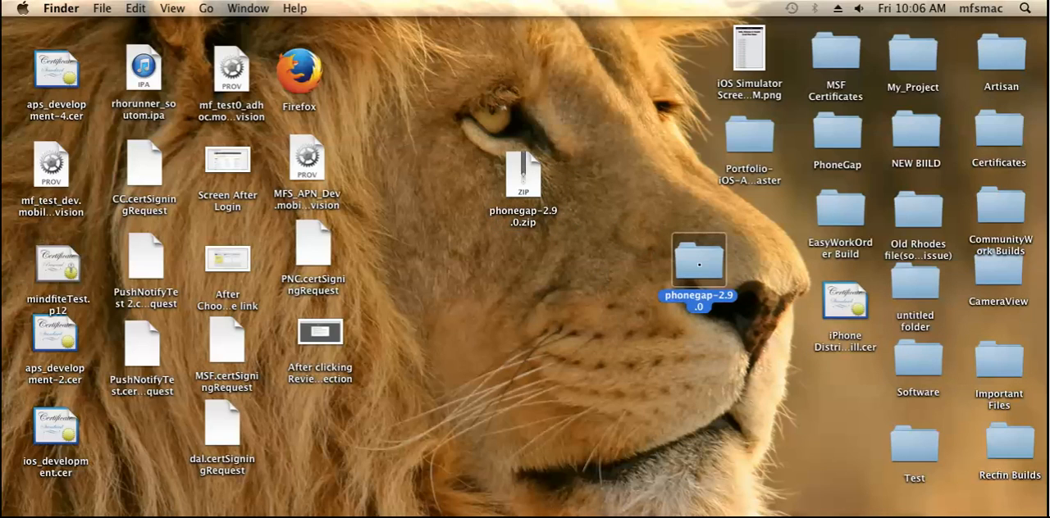
Browse into phonegap-2.9.0/lib/ios to the bin folder and launch Terminal from the Dock.
{"action": "double_click", "coordinate": [699, 260]}
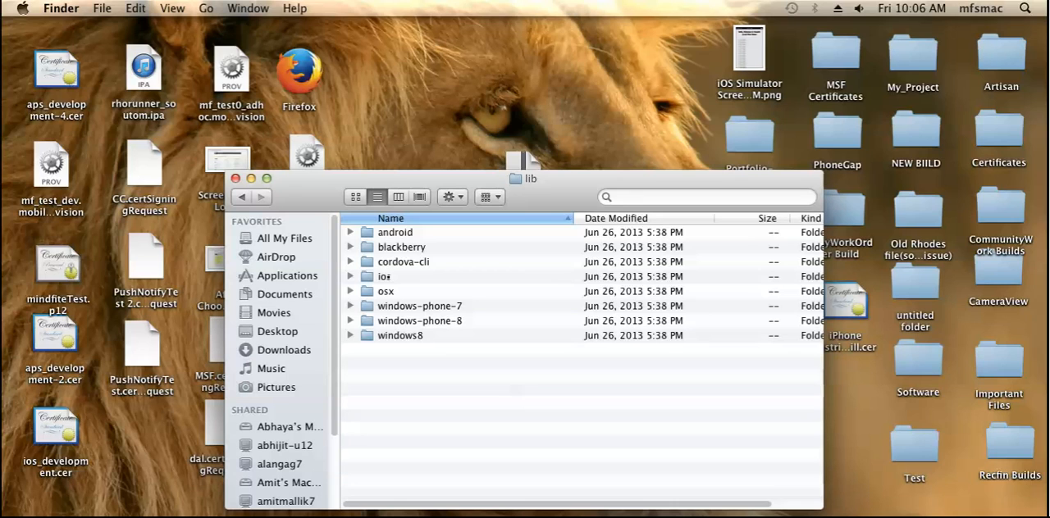
{"action": "double_click", "coordinate": [384, 276]}
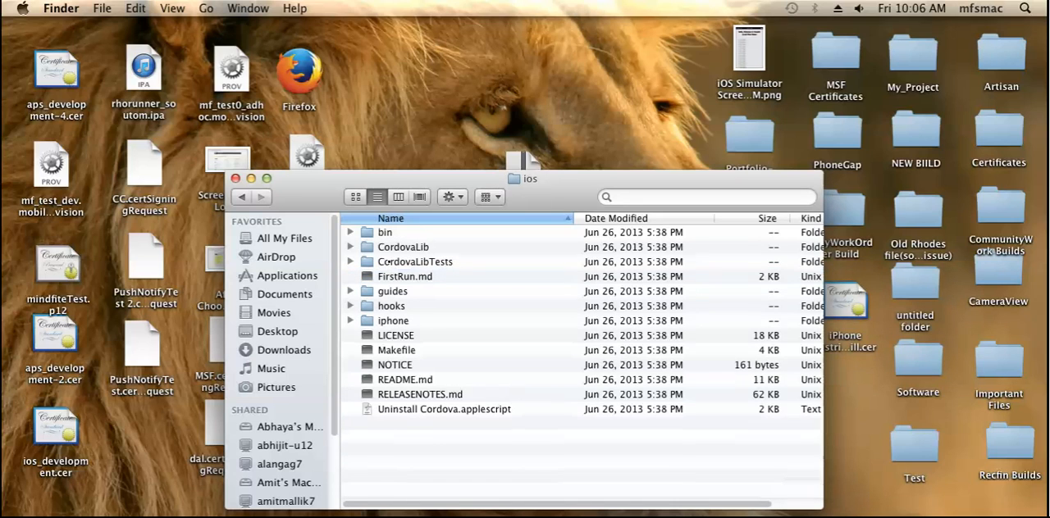
{"action": "left_click", "coordinate": [402, 232]}
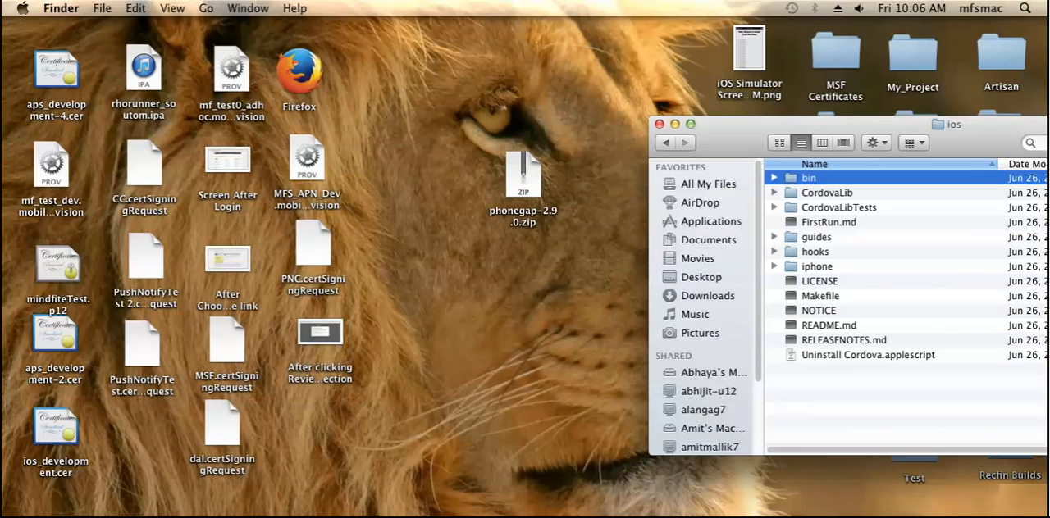
{"action": "left_click", "coordinate": [311, 497]}
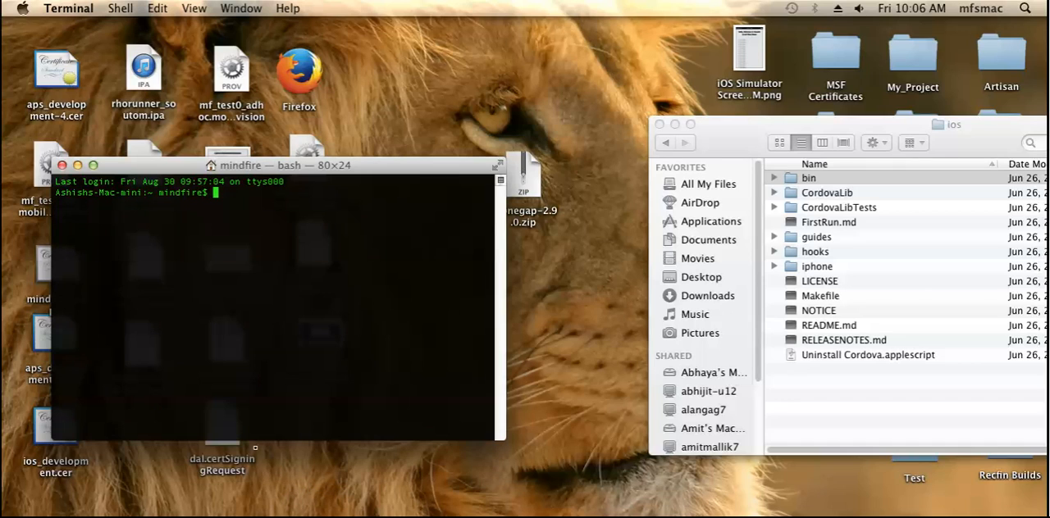
Change into lib/ios/bin and begin ./create with the Desktop PhoneGap folder path dragged in.
{"action": "type", "text": "cd"}
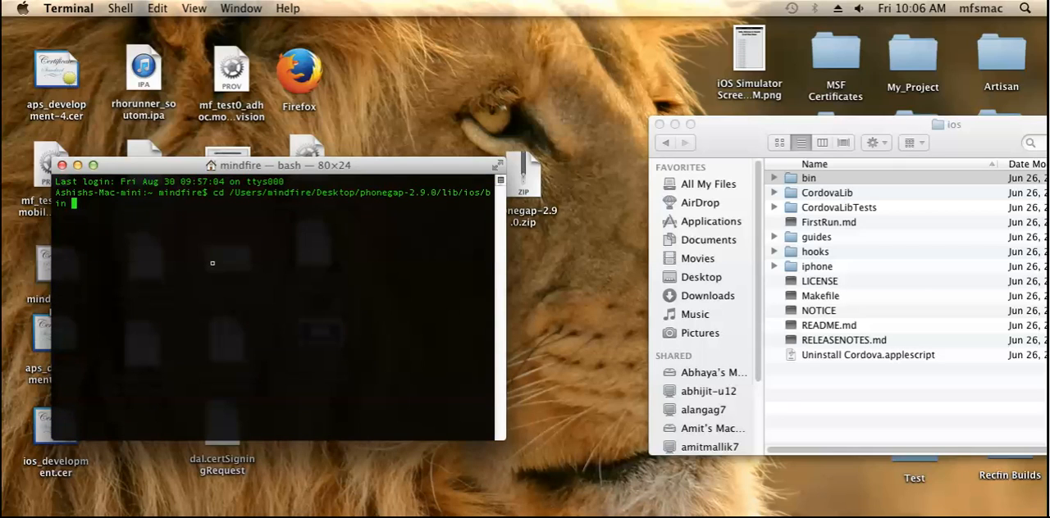
{"action": "key", "text": "Return"}
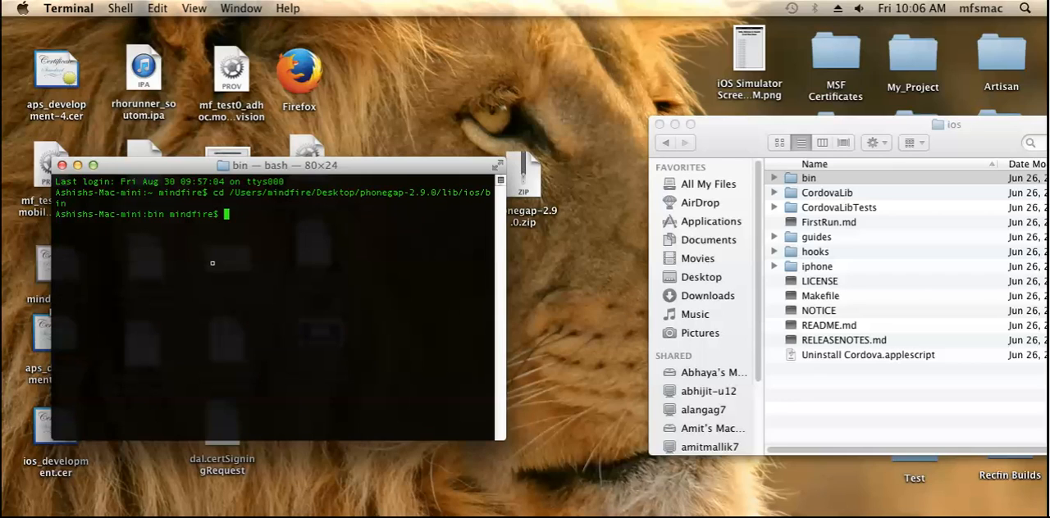
{"action": "type", "text": "./create"}
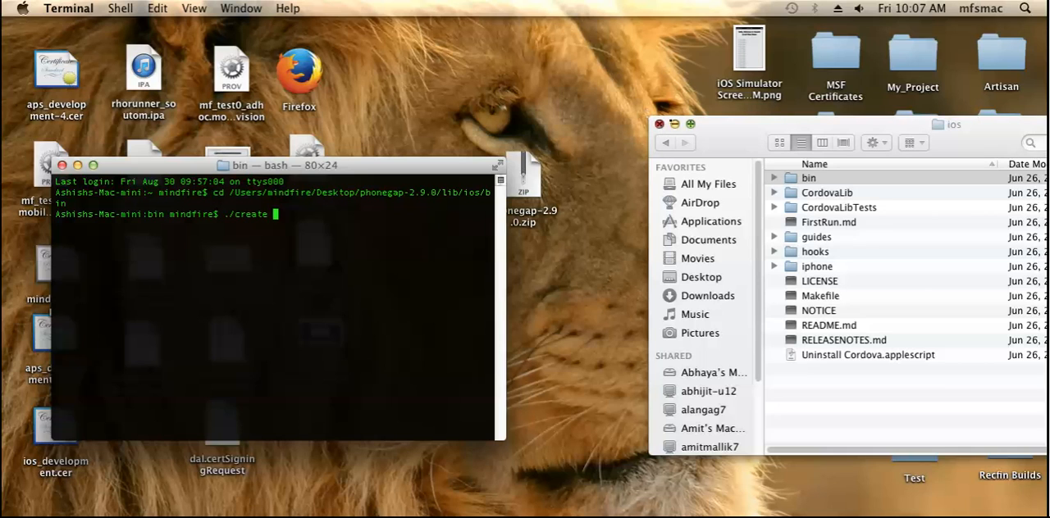
{"action": "left_click", "coordinate": [659, 125]}
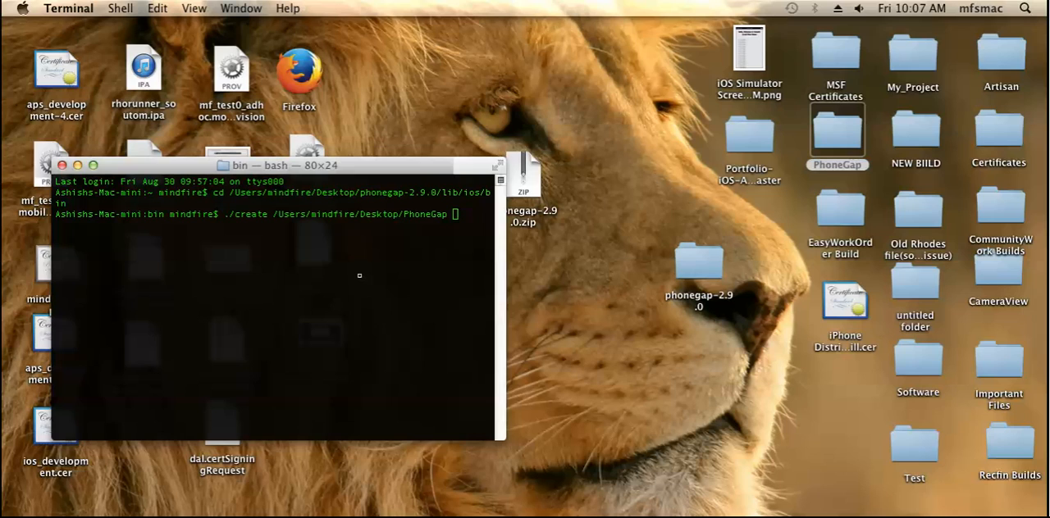
Run ./create with /DemaApp com.mindfire.DemoApp DemoApp to generate the iOS project.
{"action": "type", "text": "/"}
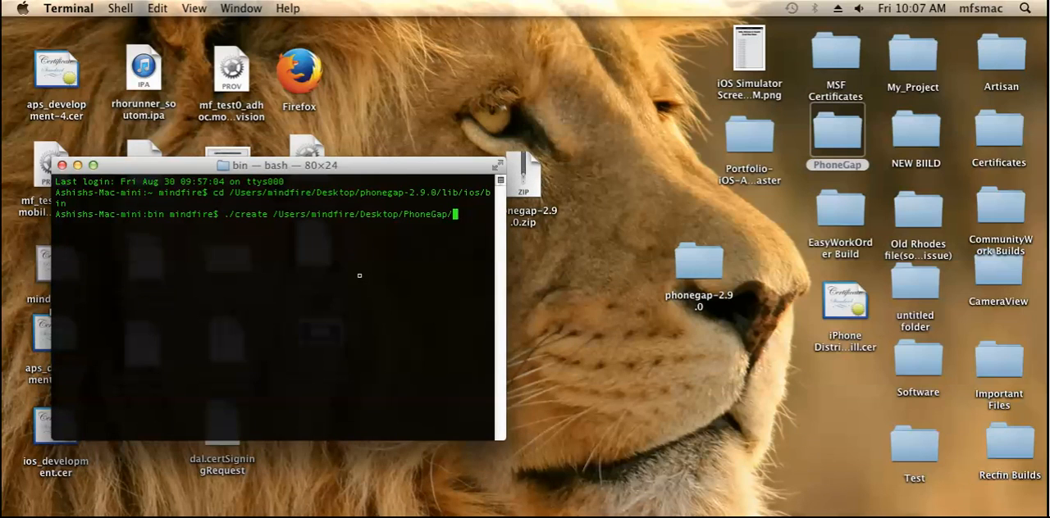
{"action": "type", "text": "DemoApp"}
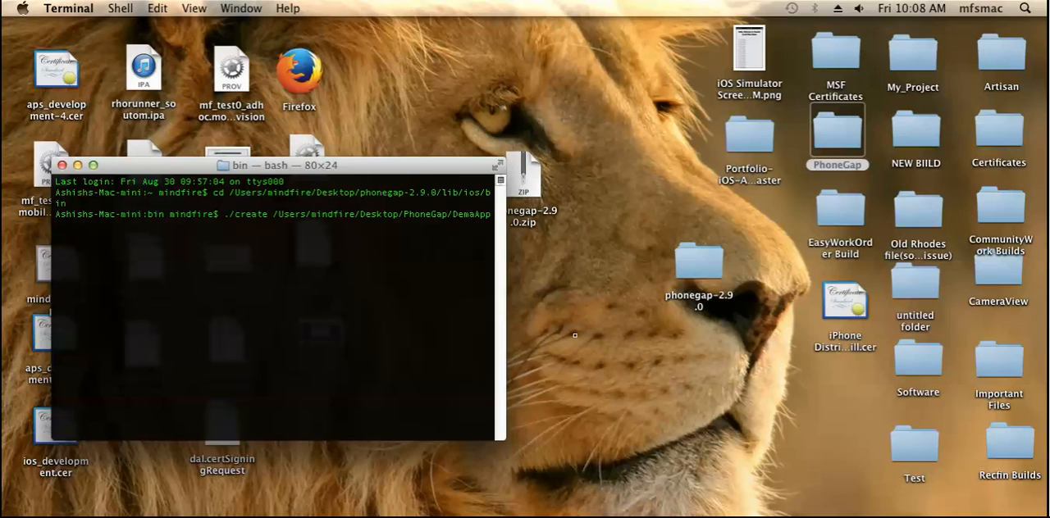
{"action": "type", "text": "c"}
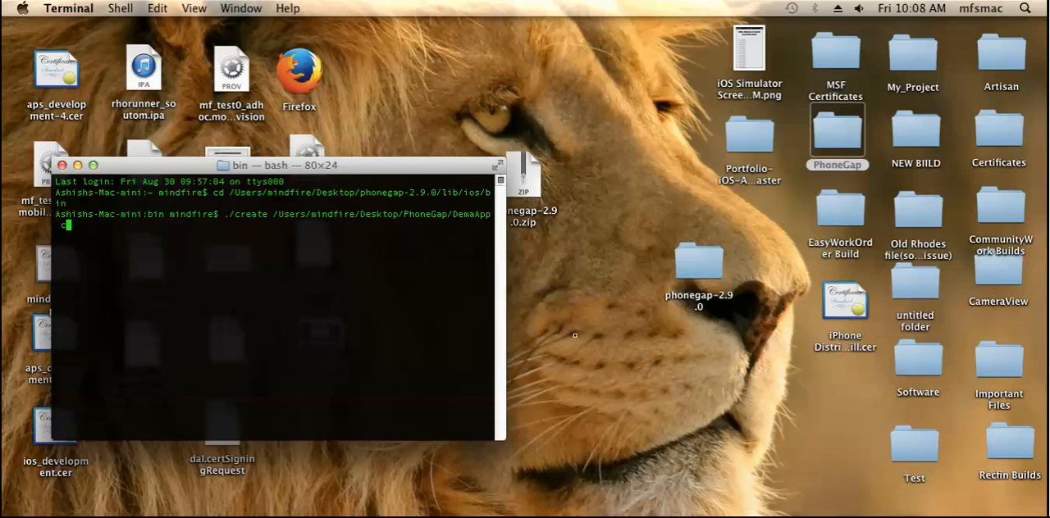
{"action": "type", "text": "om.mindfire."}
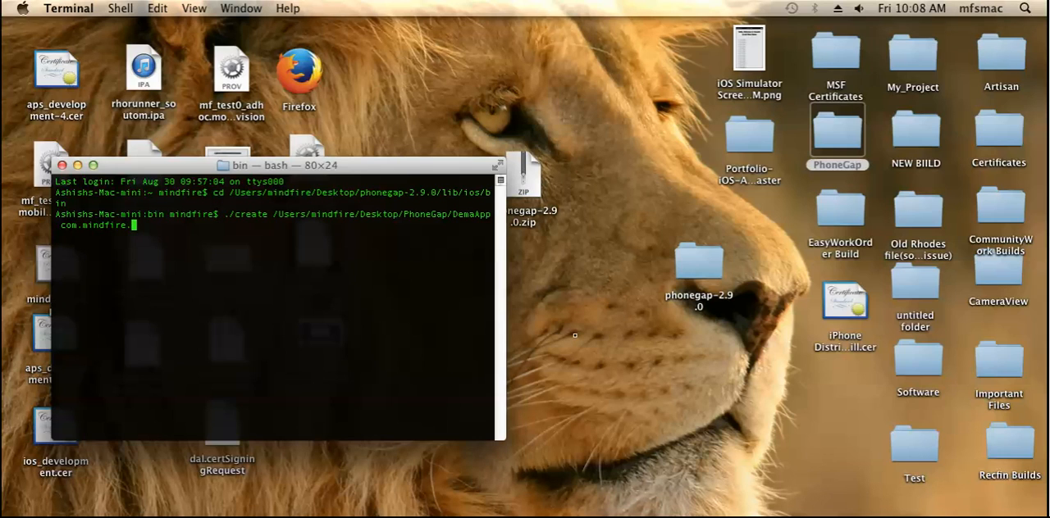
{"action": "type", "text": "DemoApp"}
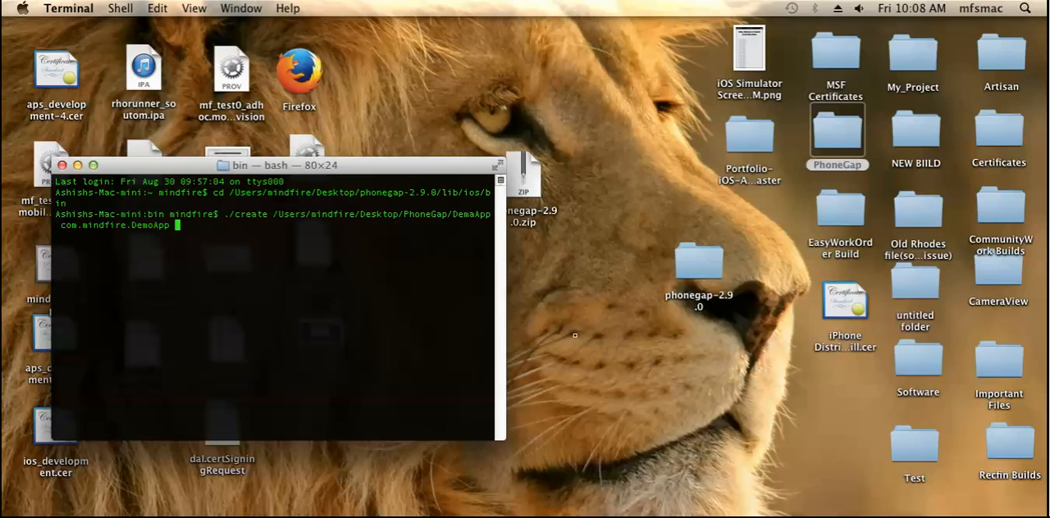
{"action": "type", "text": "DemoApp"}
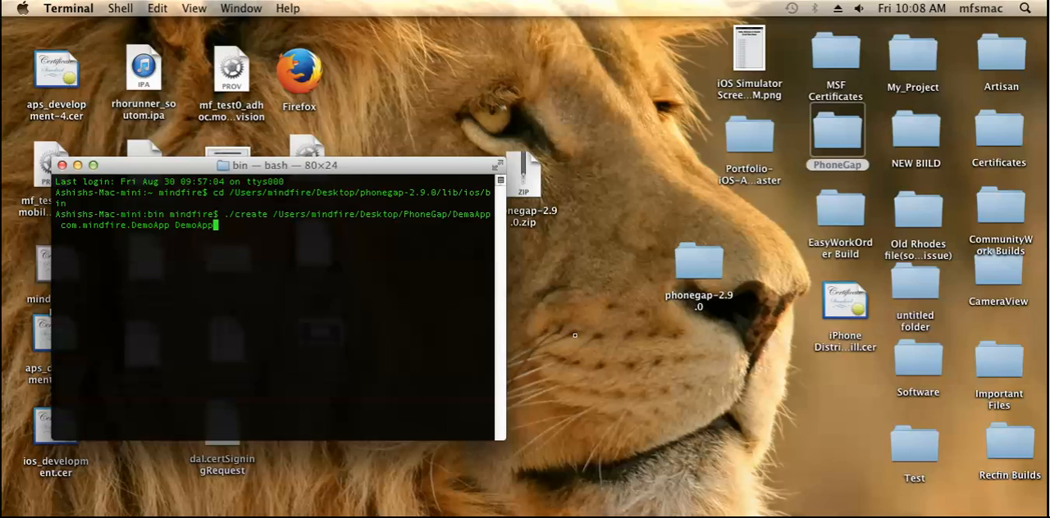
{"action": "key", "text": "Return"}
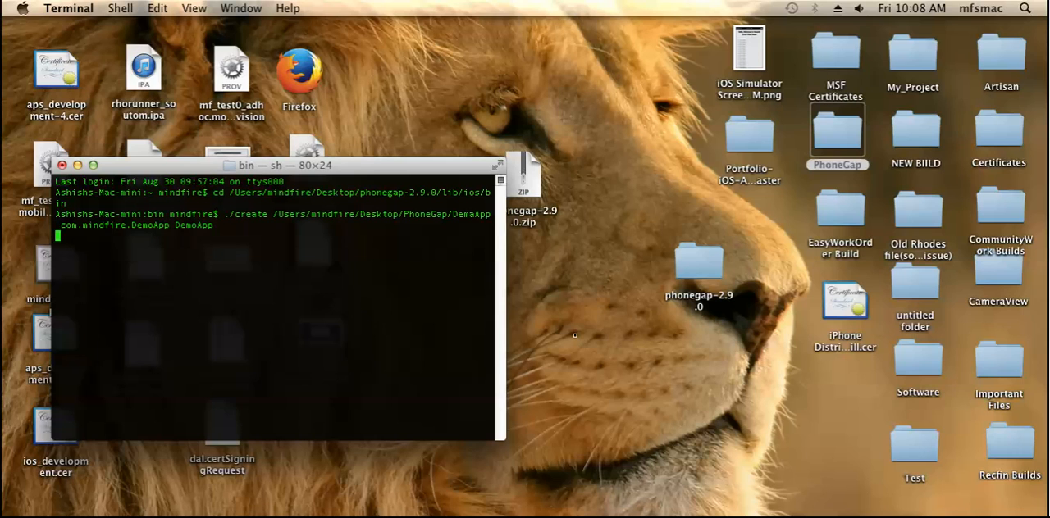
{"action": "key", "text": "Return"}
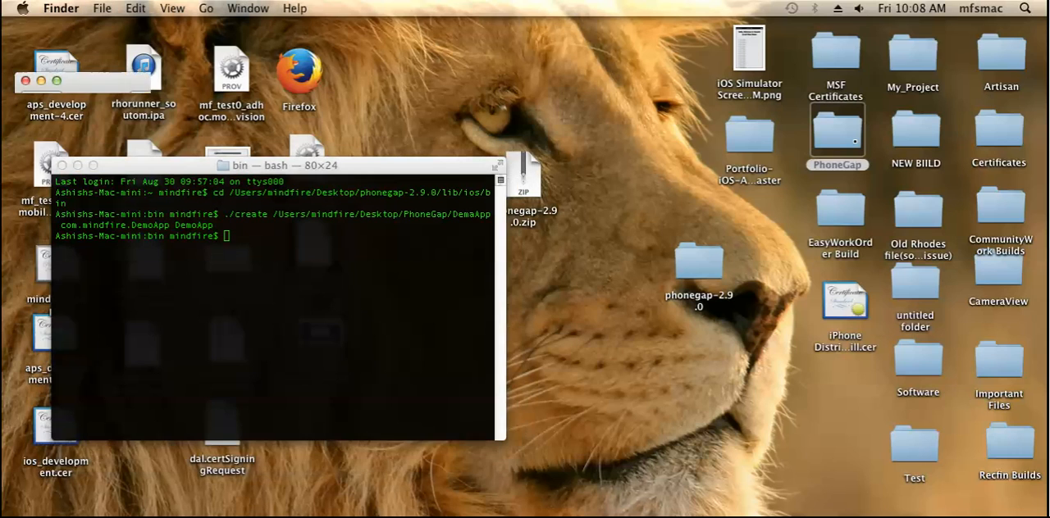
Browse Desktop > PhoneGap > DemaApp in Finder and launch DemoApp.xcodeproj.
{"action": "double_click", "coordinate": [837, 132]}
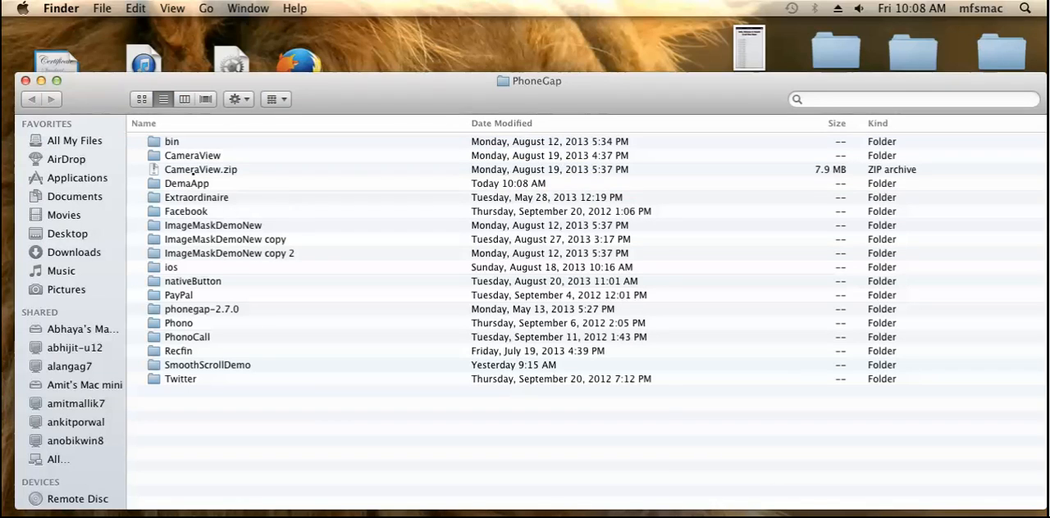
{"action": "double_click", "coordinate": [187, 183]}
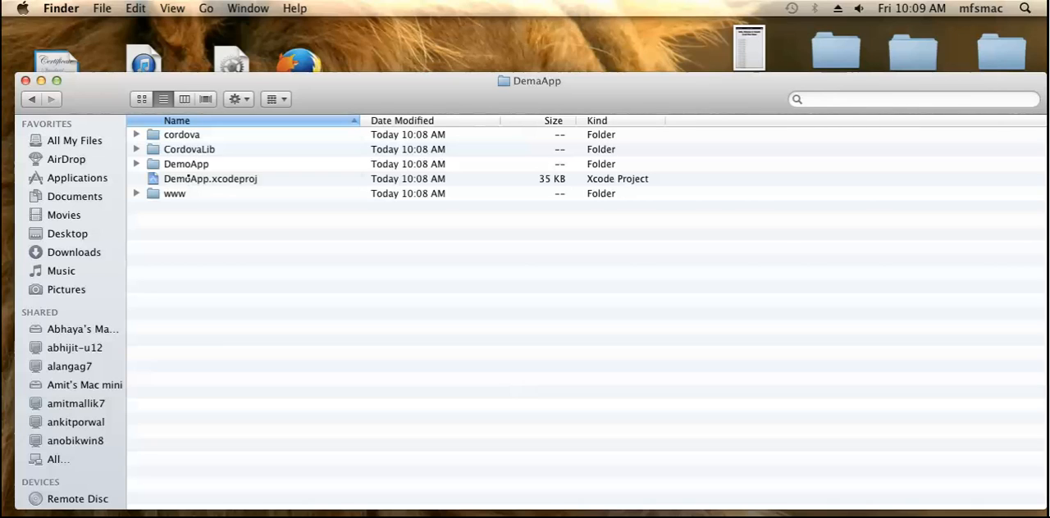
{"action": "double_click", "coordinate": [210, 179]}
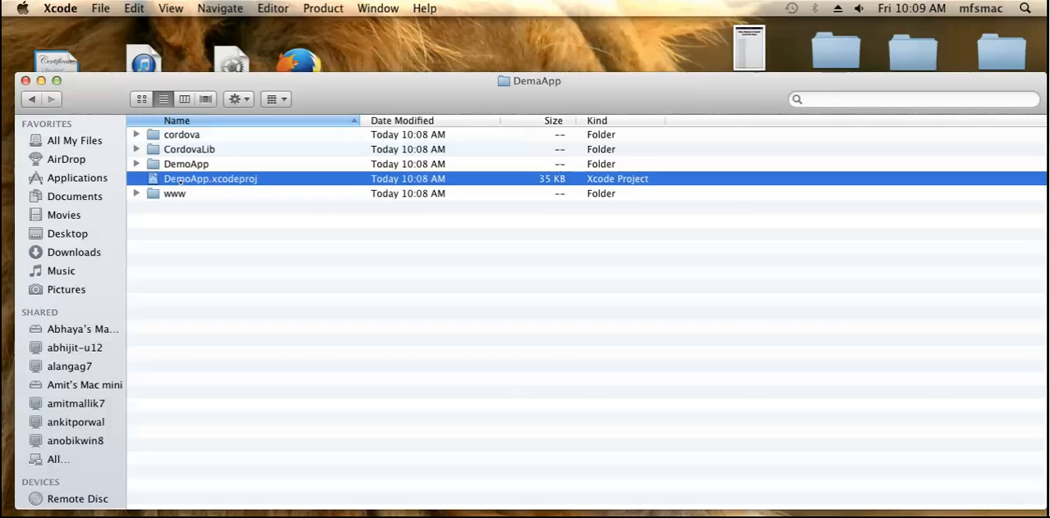
With DemoApp loaded in Xcode, set the destination to iPhone 6.1 Simulator and run it.
{"action": "double_click", "coordinate": [210, 177]}
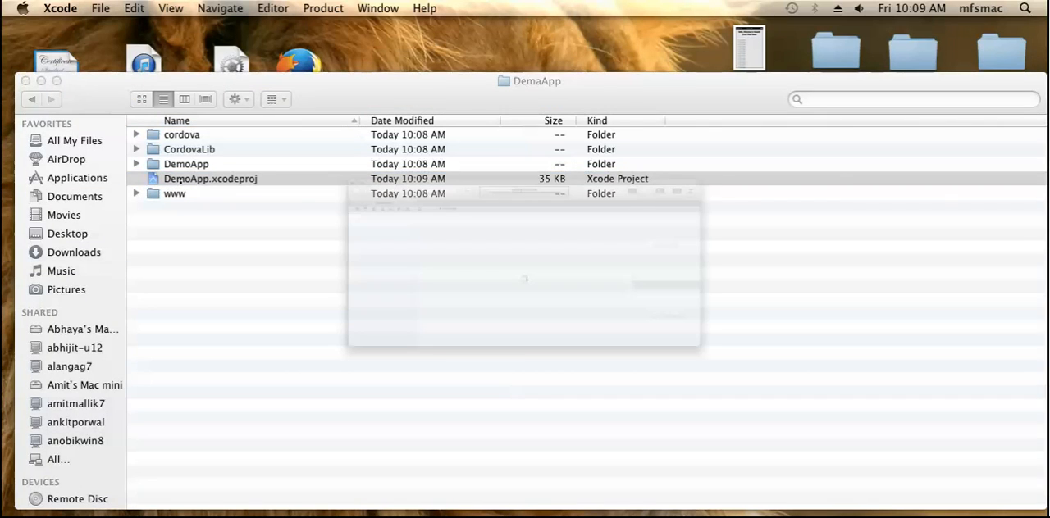
{"action": "double_click", "coordinate": [210, 177]}
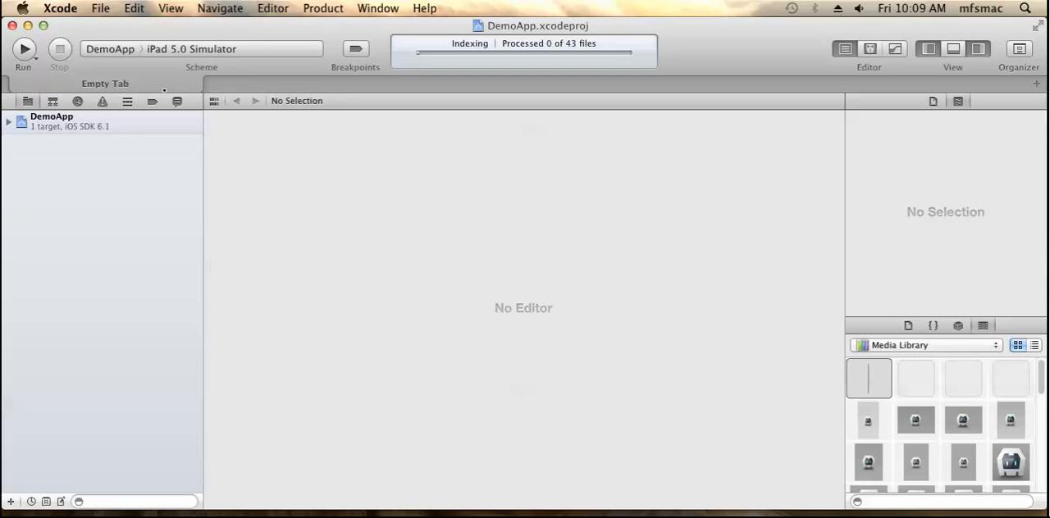
{"action": "left_click", "coordinate": [192, 49]}
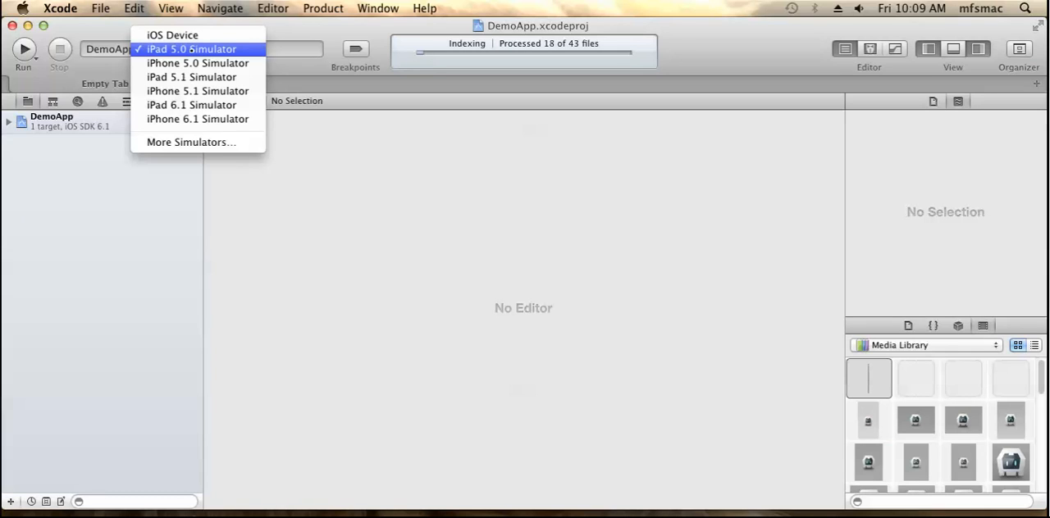
{"action": "mouse_move", "coordinate": [197, 118]}
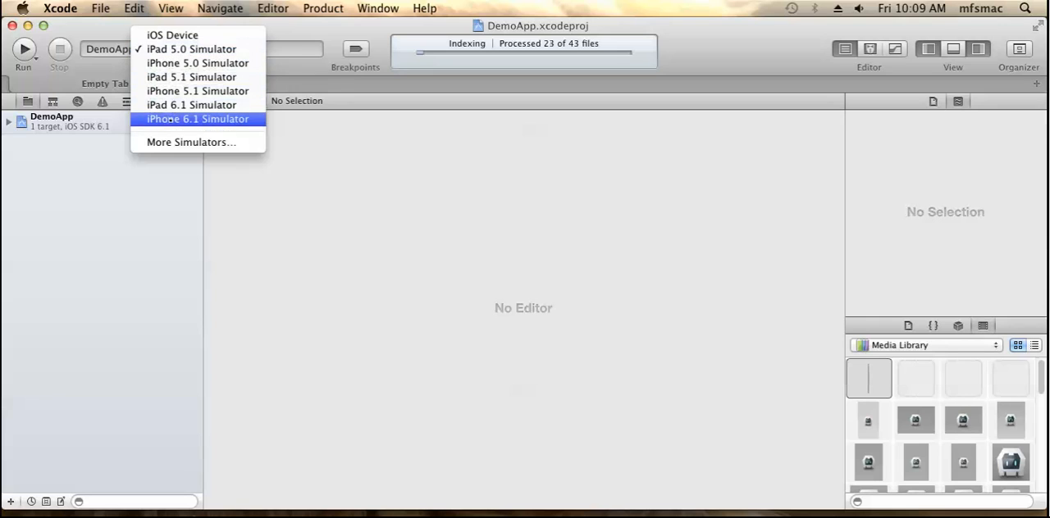
{"action": "left_click", "coordinate": [196, 118]}
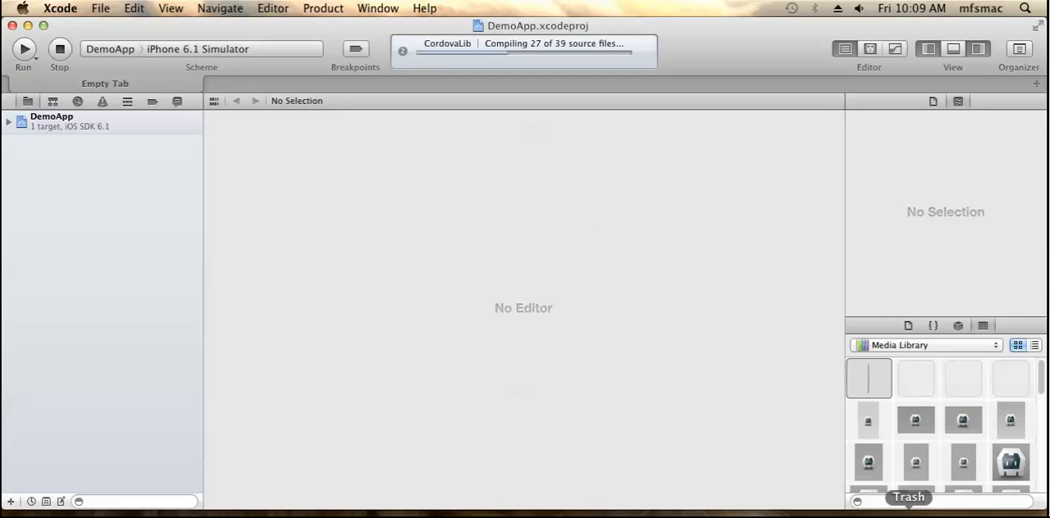
{"action": "left_click", "coordinate": [23, 49]}
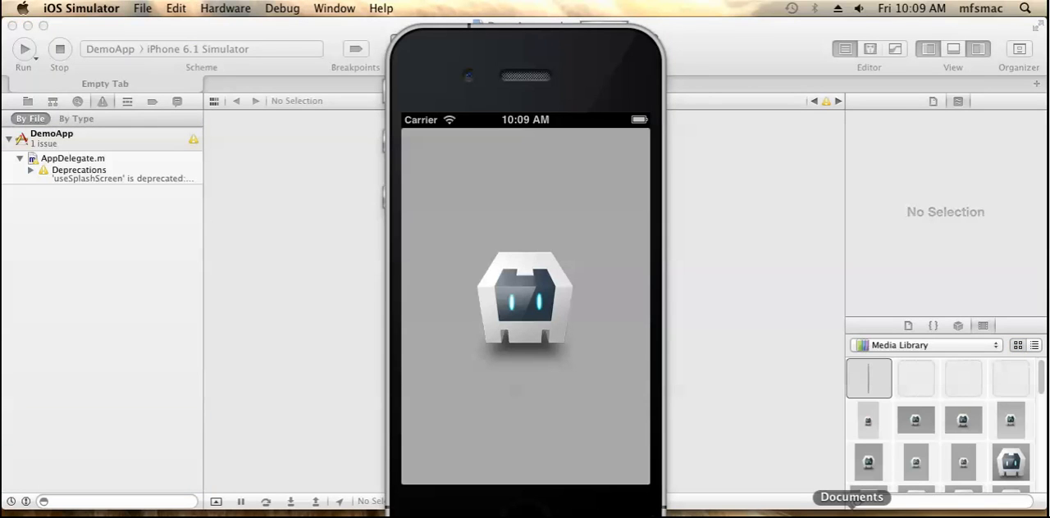